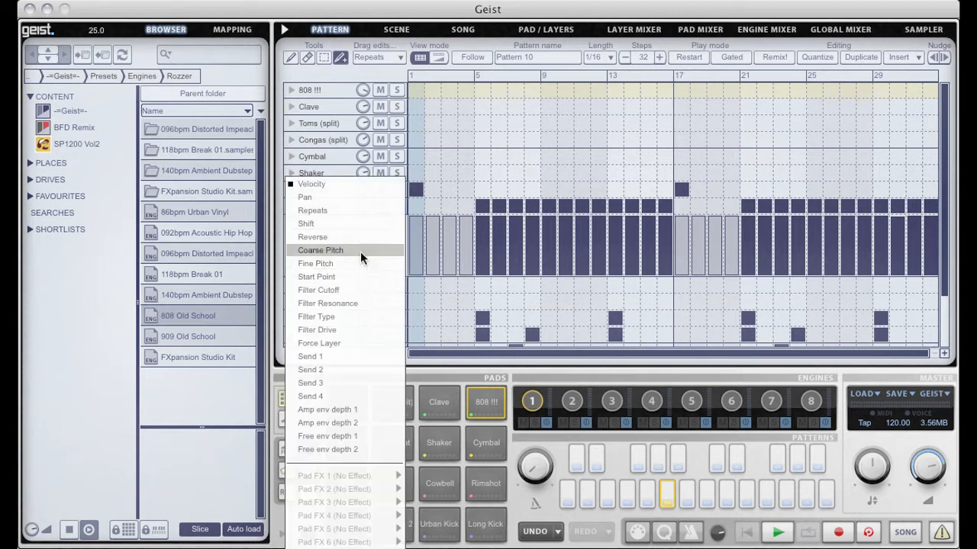
Set the Closed Hat lane's graph parameter to Coarse Pitch.
{"action": "left_click", "coordinate": [321, 251]}
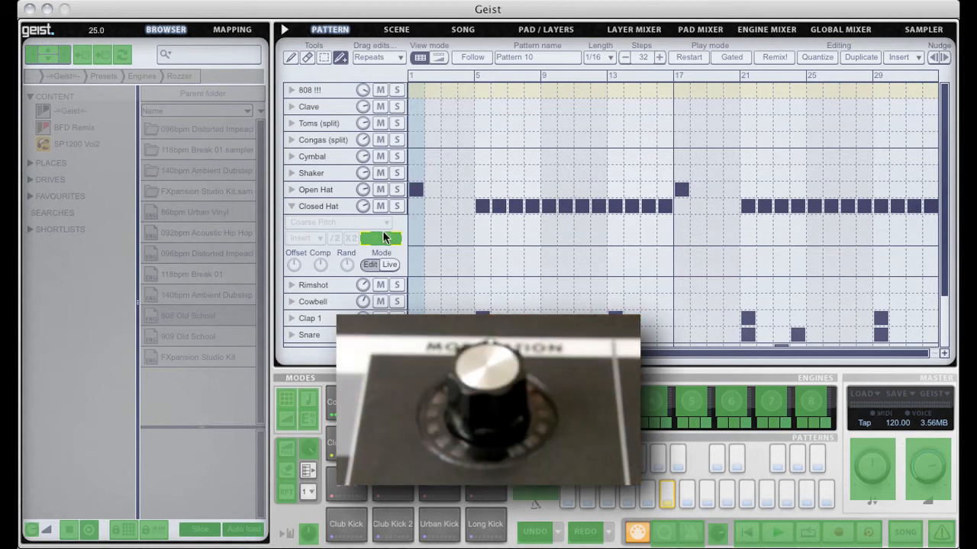
Finish learn mode so CC 8 maps to Engine 1, Pattern 10, Track 9.
{"action": "left_click", "coordinate": [232, 29]}
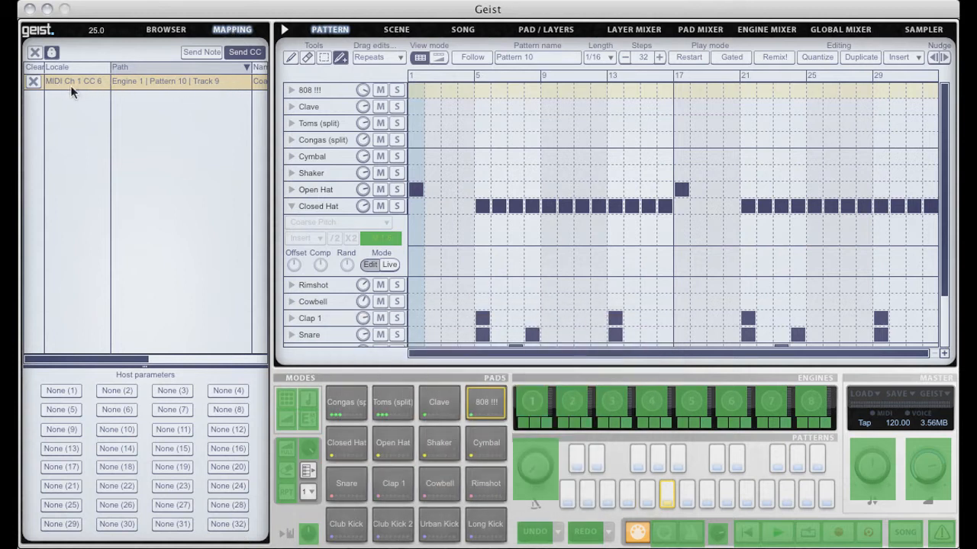
{"action": "mouse_move", "coordinate": [71, 89]}
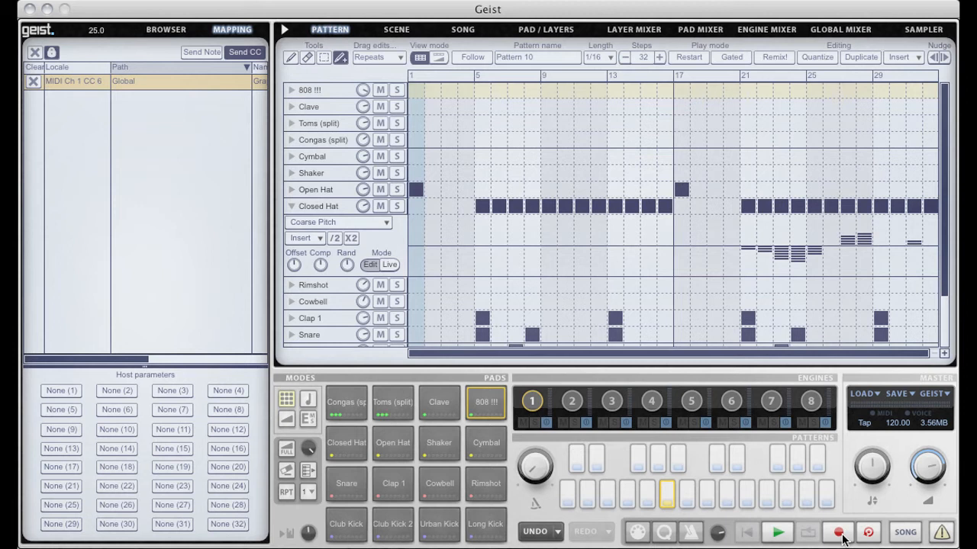
{"action": "mouse_move", "coordinate": [288, 206]}
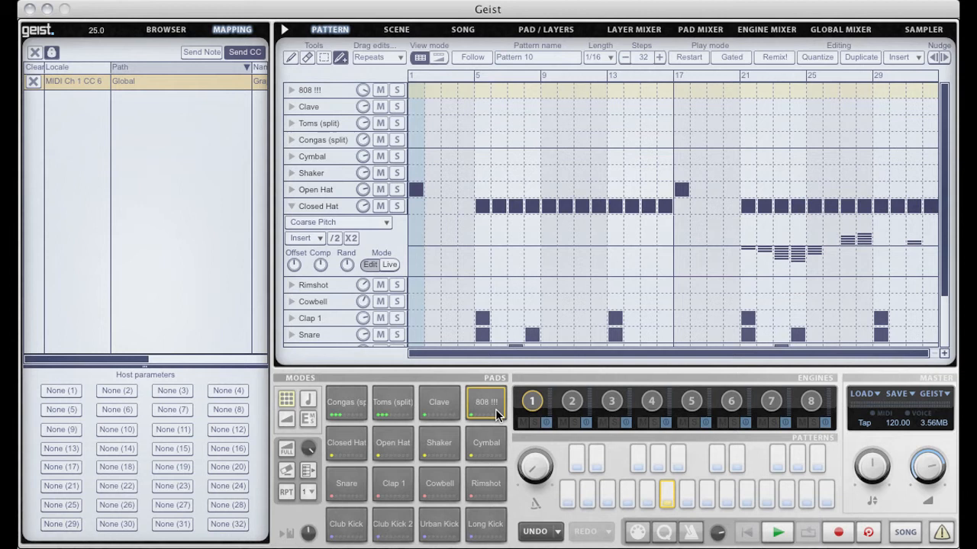
{"action": "mouse_move", "coordinate": [345, 458]}
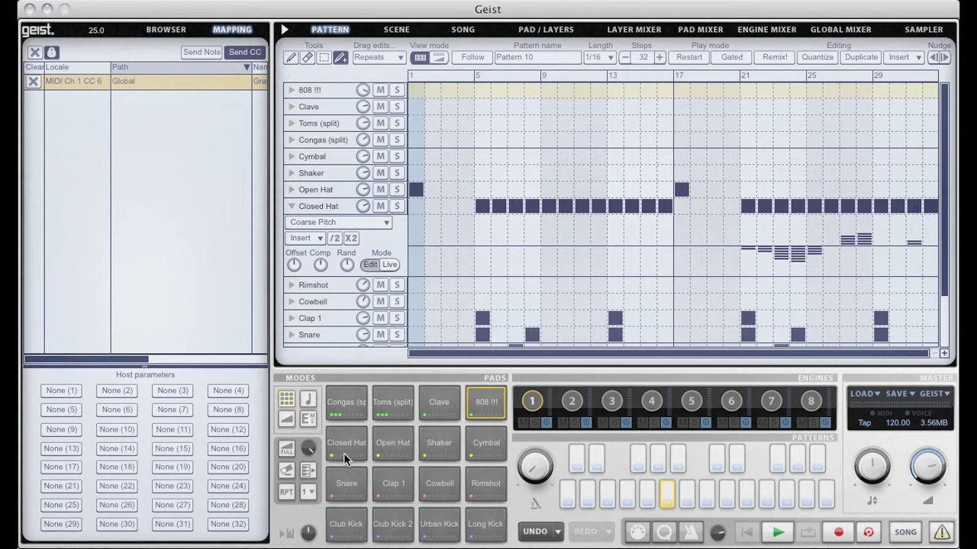
Record a knob-driven coarse pitch curve on Closed Hat, then show Repeats in its graph.
{"action": "left_click", "coordinate": [345, 442]}
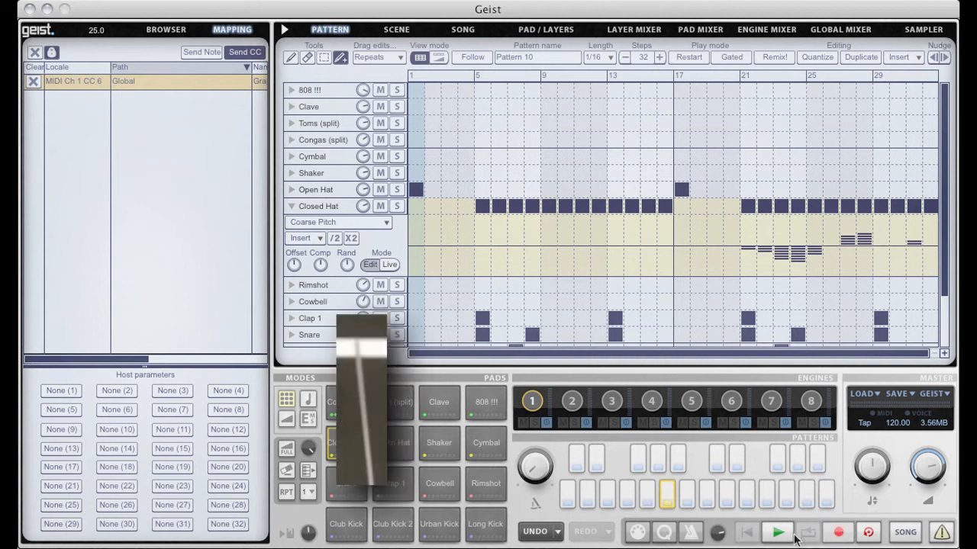
{"action": "left_click", "coordinate": [776, 531]}
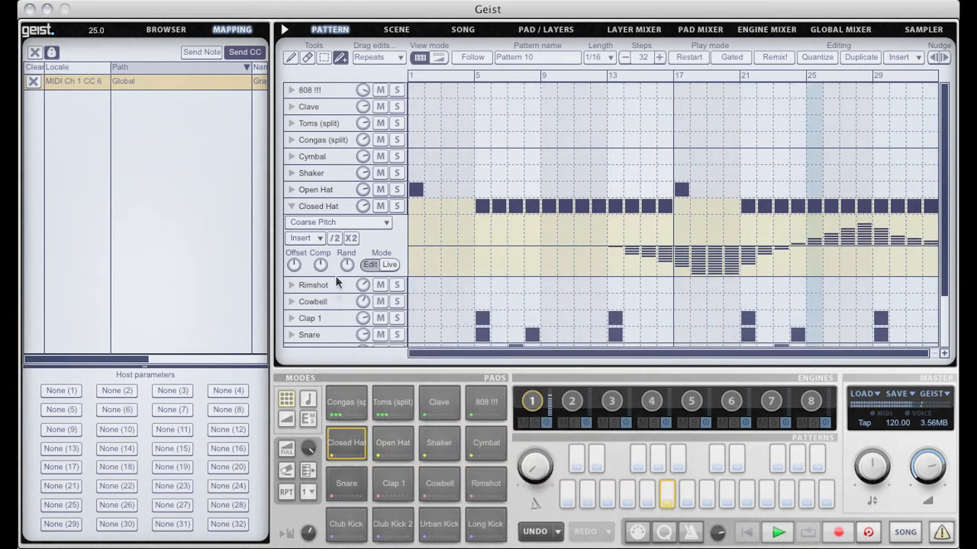
{"action": "left_click", "coordinate": [337, 223]}
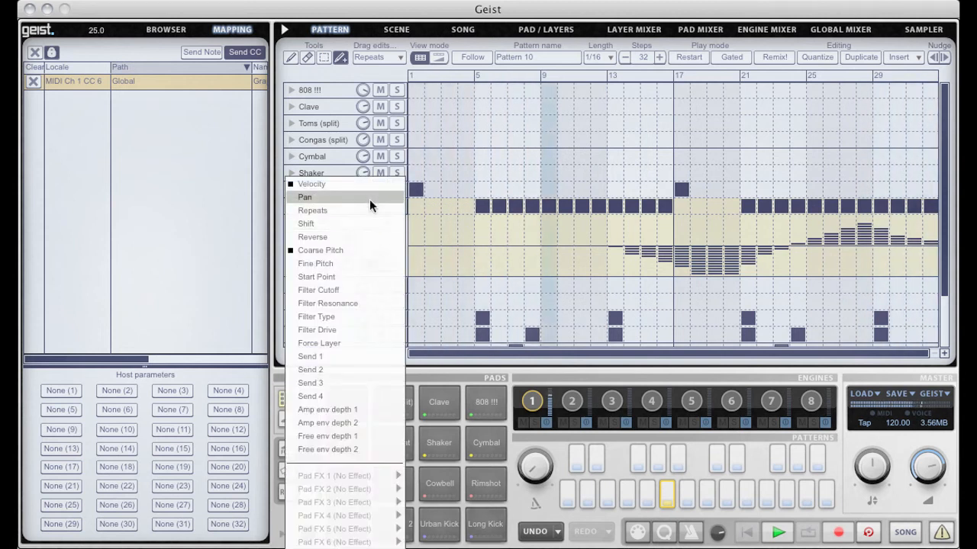
{"action": "left_click", "coordinate": [312, 210]}
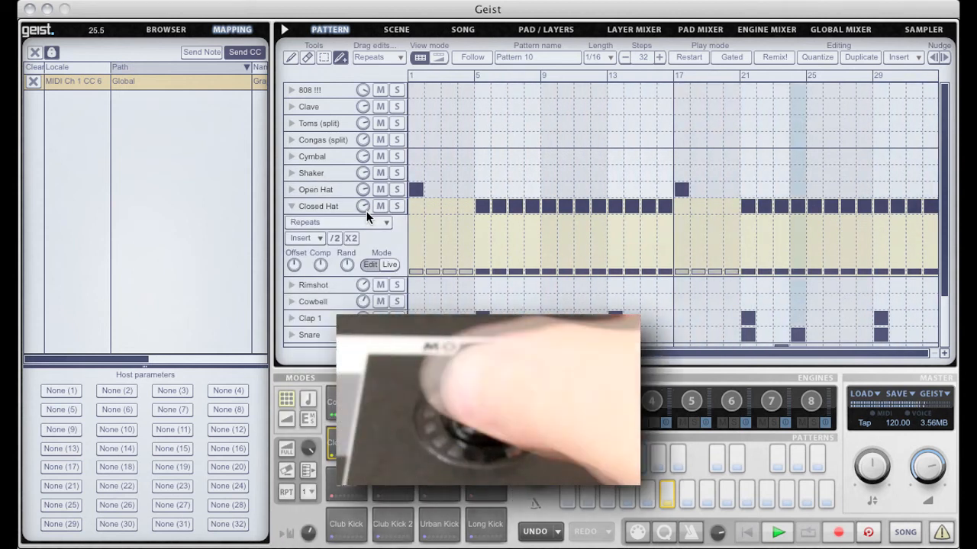